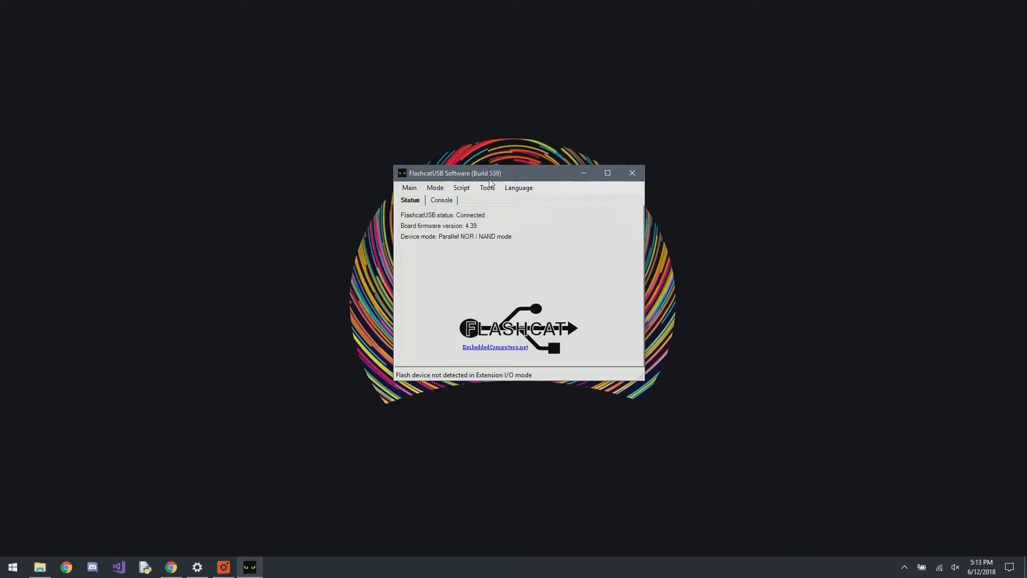
pyautogui.click(434, 188)
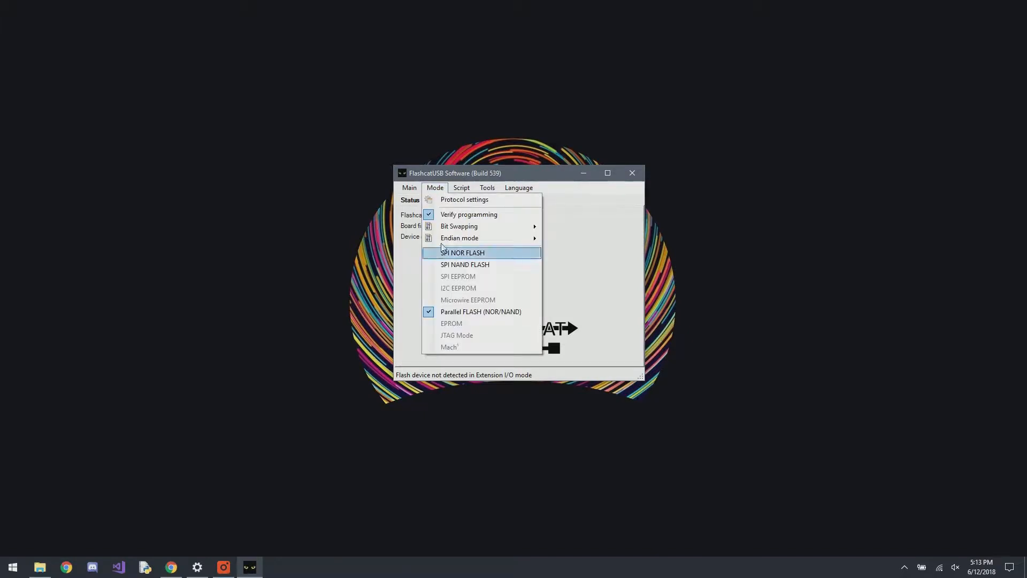
pyautogui.moveTo(623, 277)
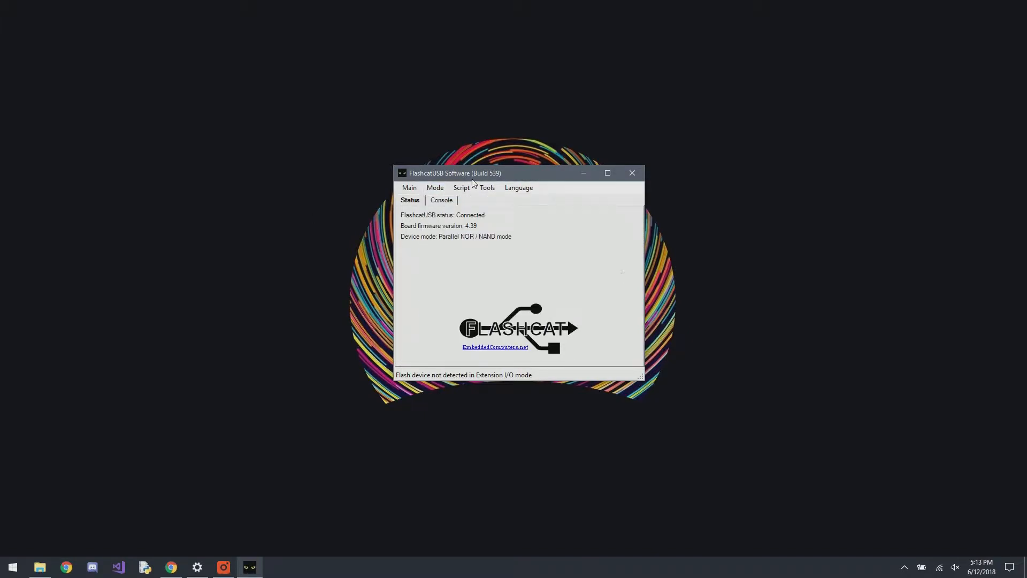
pyautogui.click(440, 199)
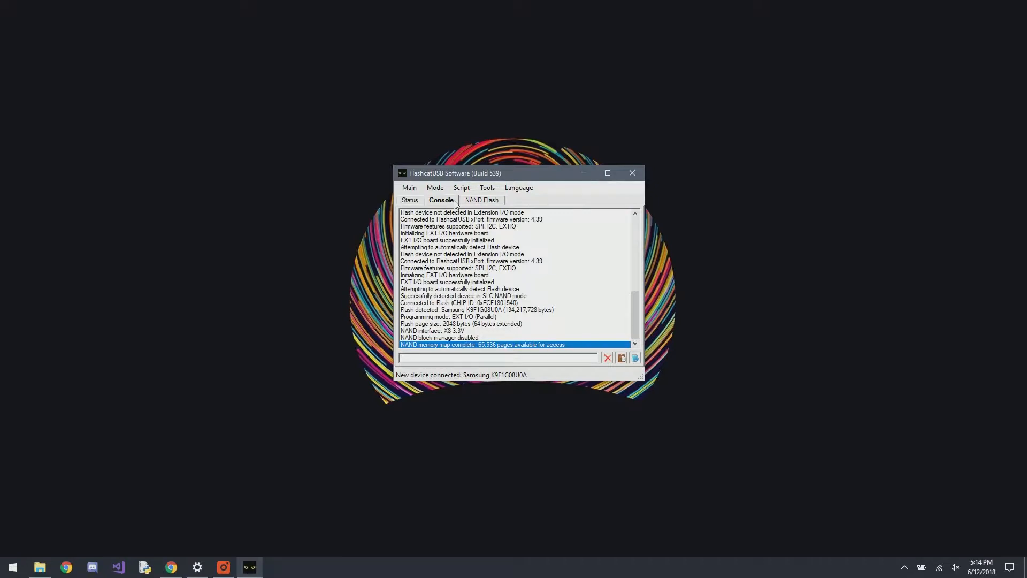
pyautogui.moveTo(450, 308)
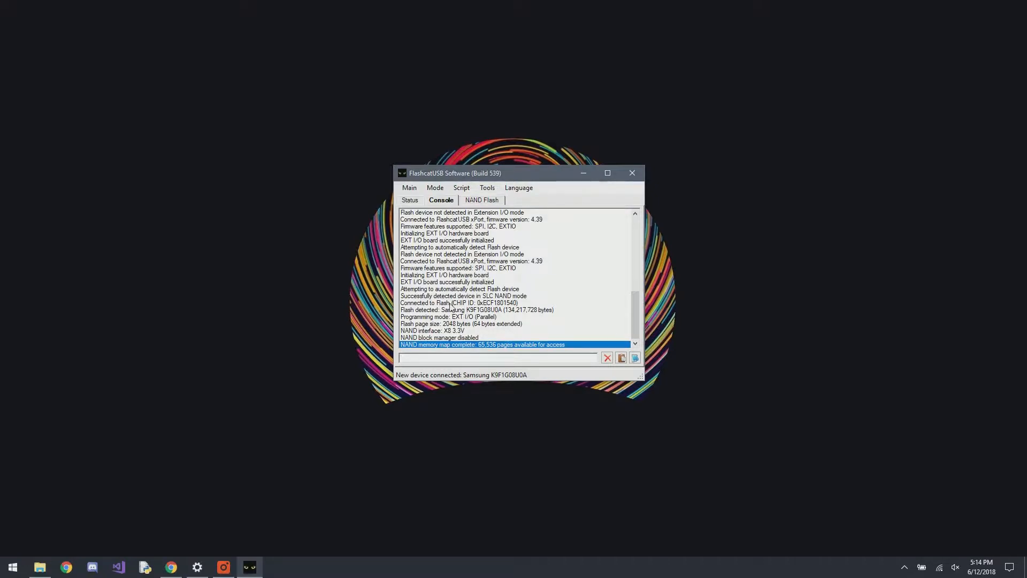
pyautogui.click(459, 302)
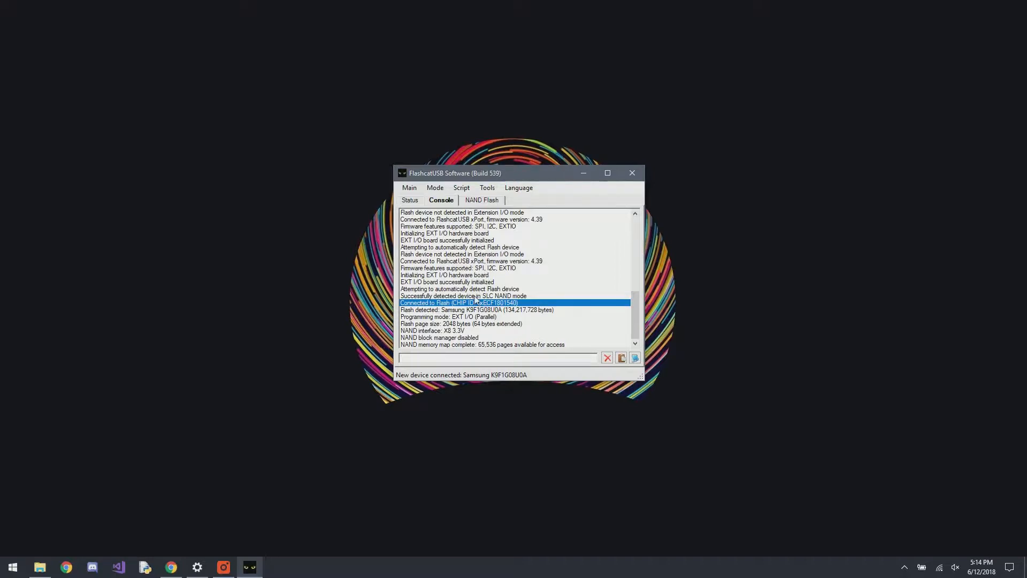
pyautogui.click(464, 295)
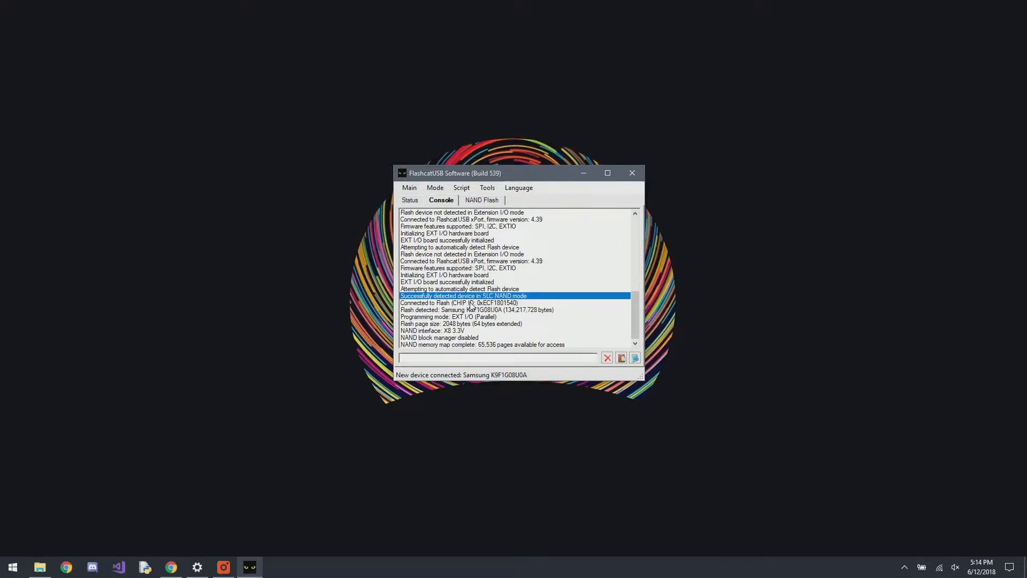